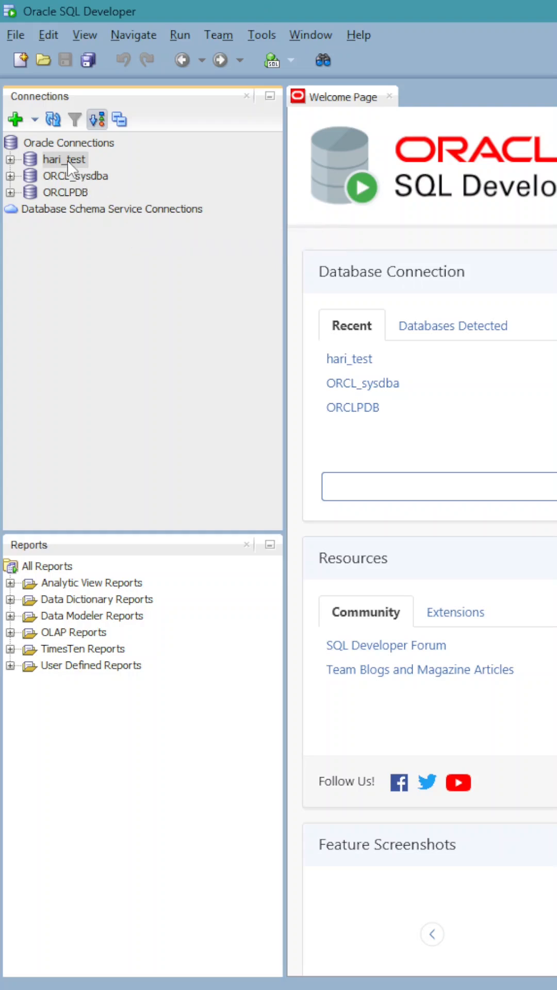
- Log in to hari_test and dismiss the ORA-28002 password-expiry warning
right_click(64, 160)
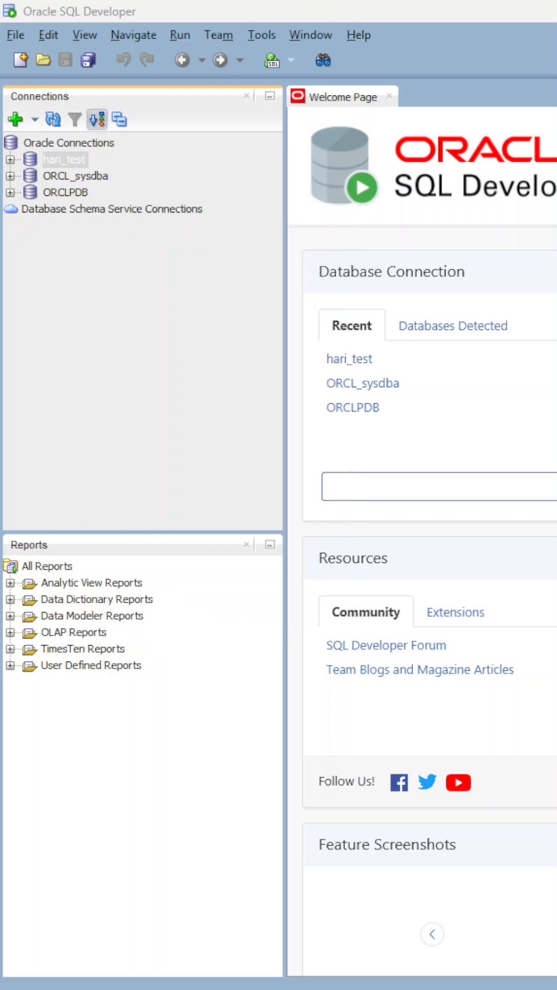
double_click(64, 159)
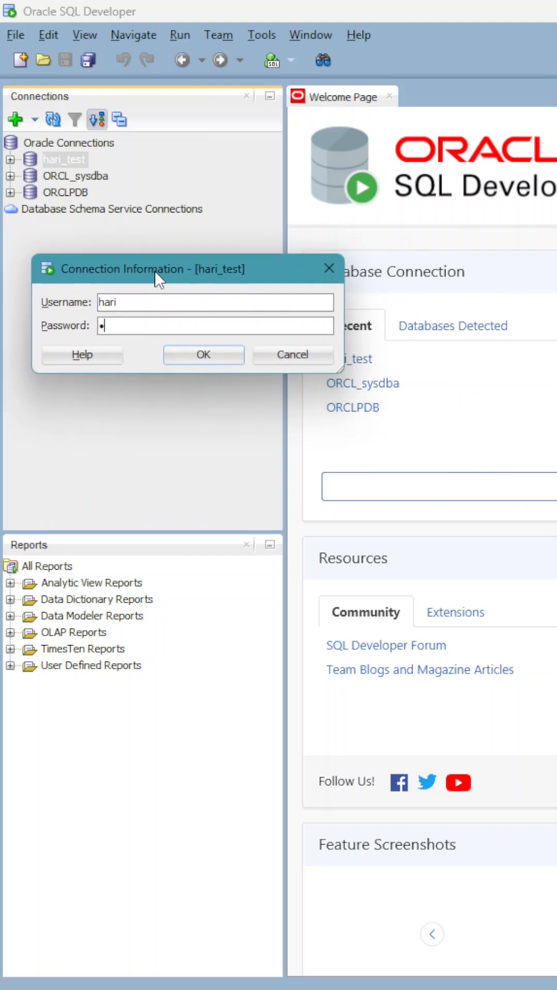
left_click(202, 354)
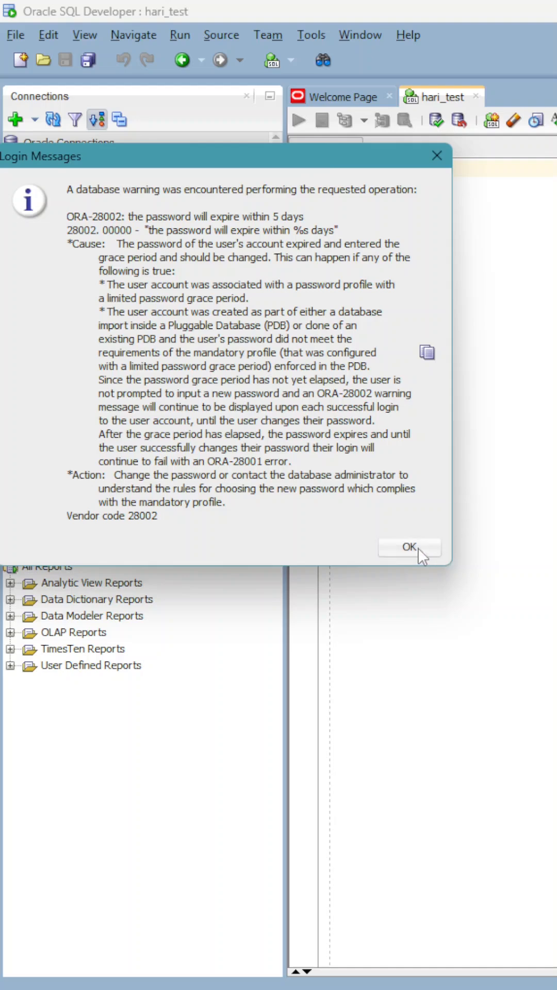
left_click(409, 547)
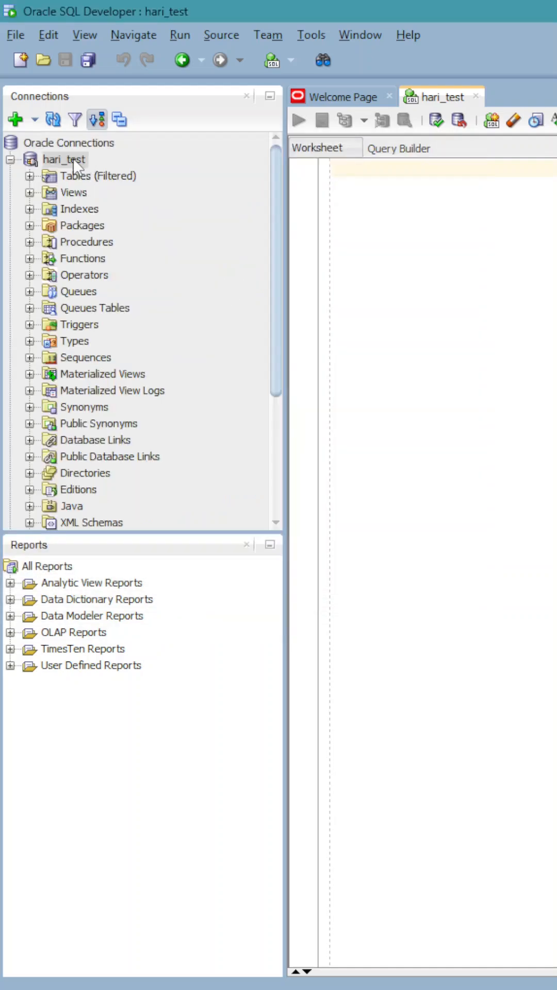
- Reset hari_test's password, entering the current and new passwords and confirming
right_click(63, 159)
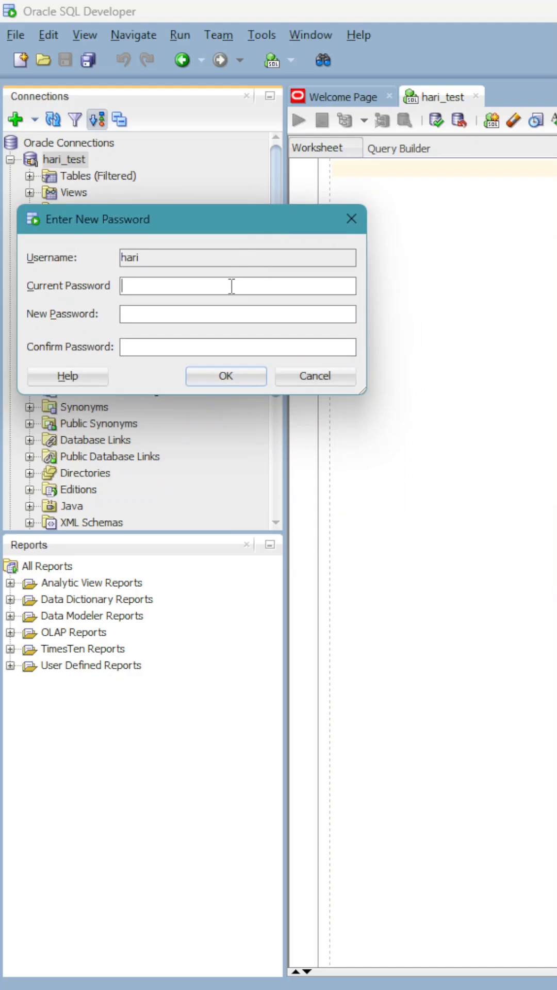
type("••••")
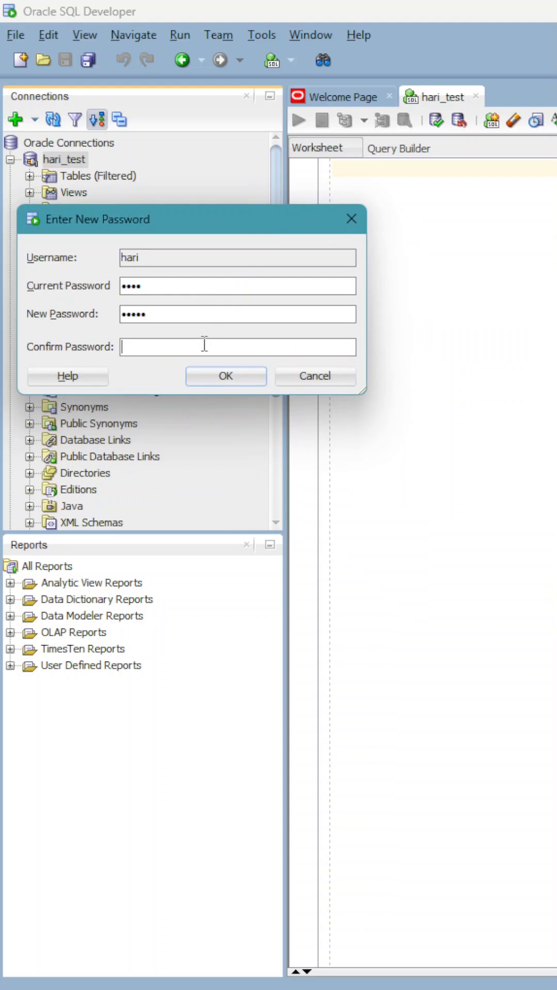
type("•••••")
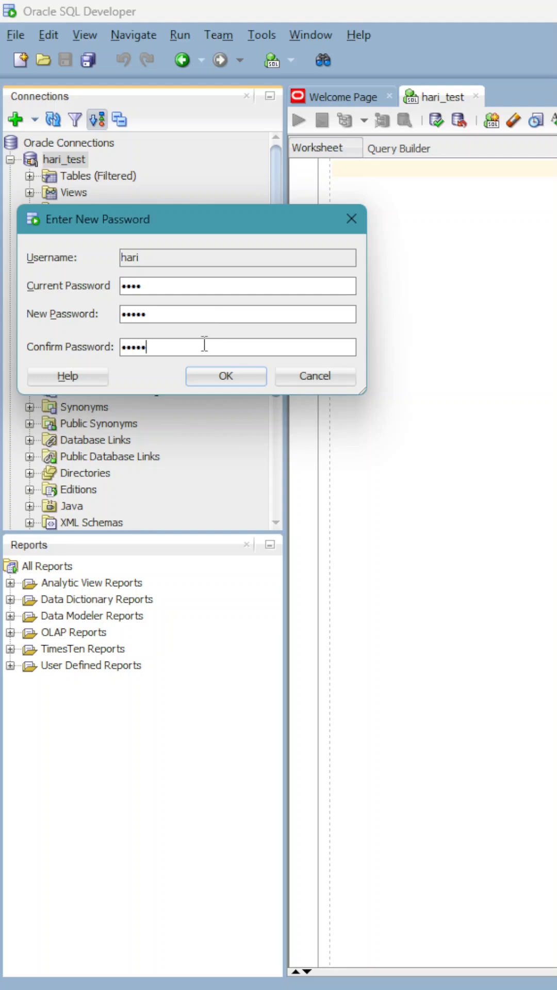
left_click(225, 376)
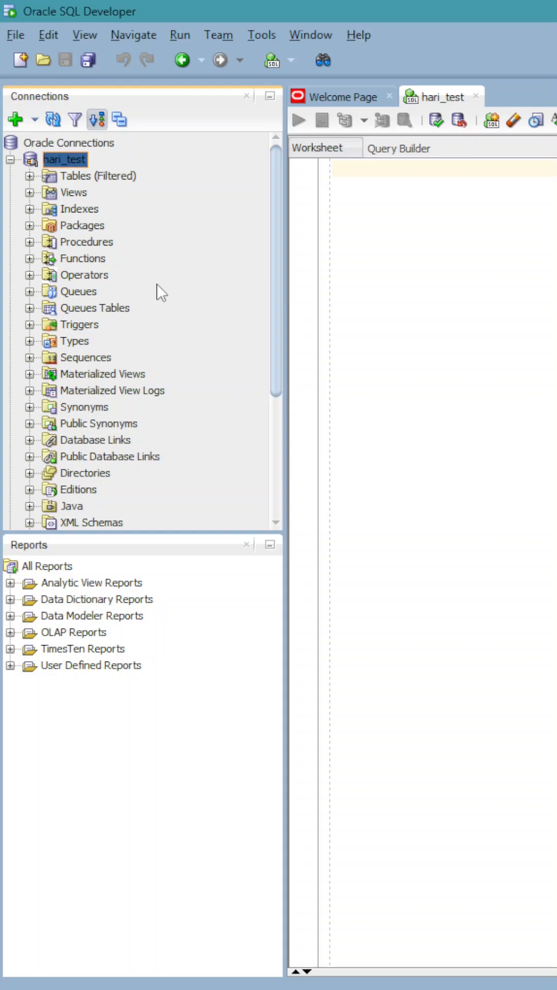
- Disconnect hari_test, then choose Connect to reopen its login prompt
right_click(64, 160)
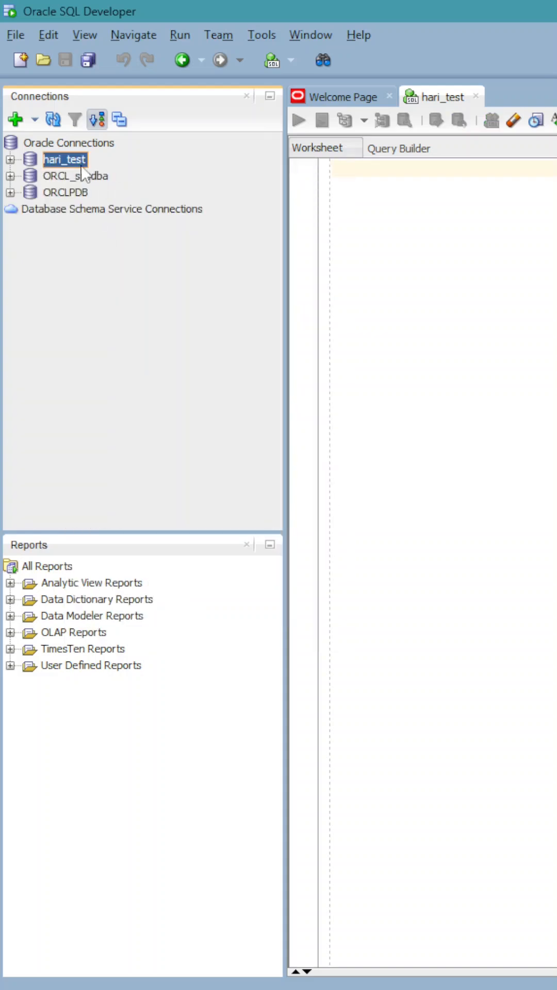
right_click(64, 159)
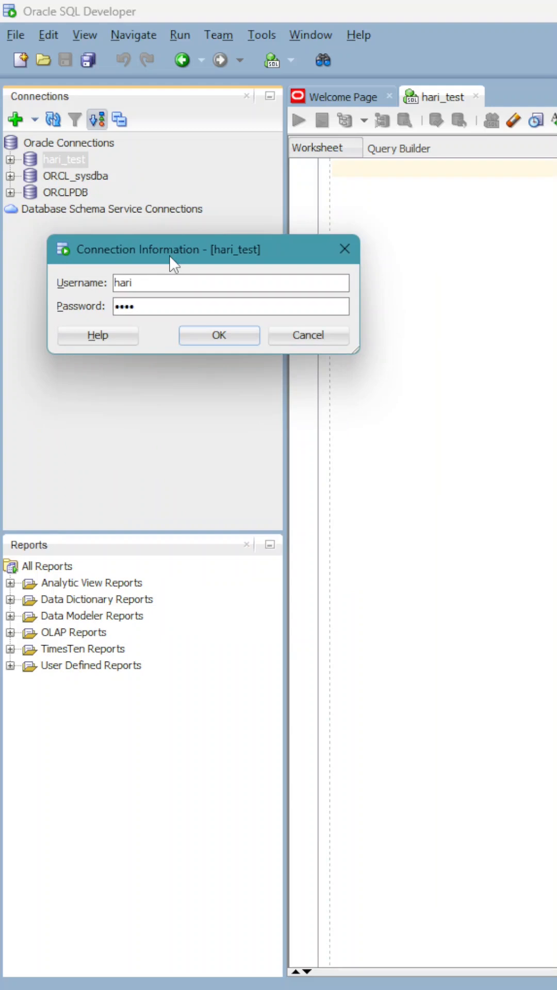
- Log in to hari_test again and expand its Tables (Filtered) node to list tables
left_click(219, 335)
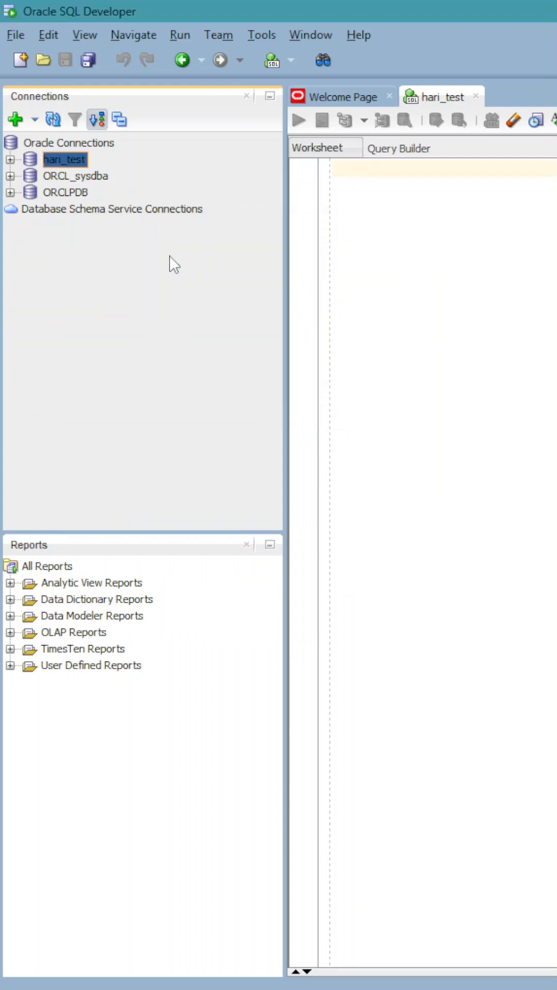
left_click(11, 159)
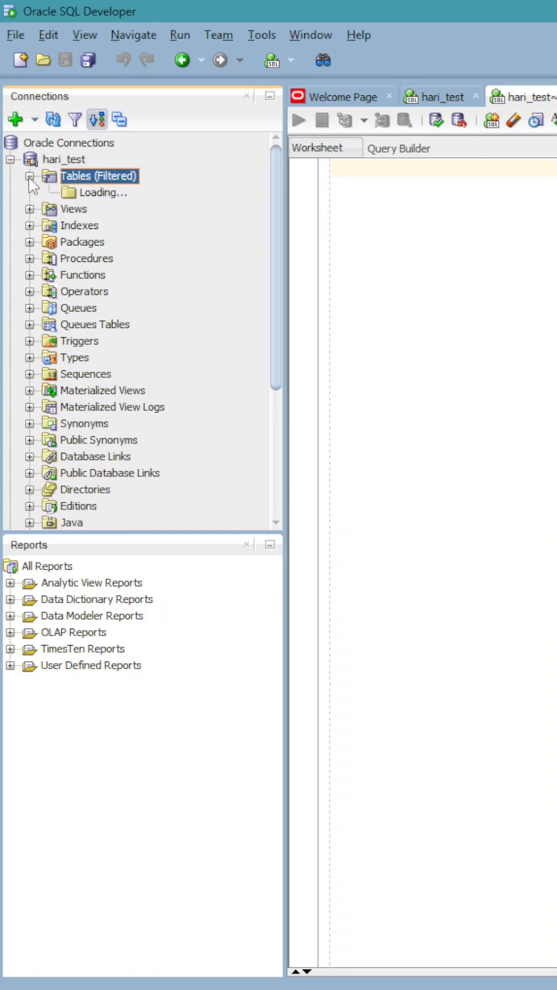
left_click(29, 177)
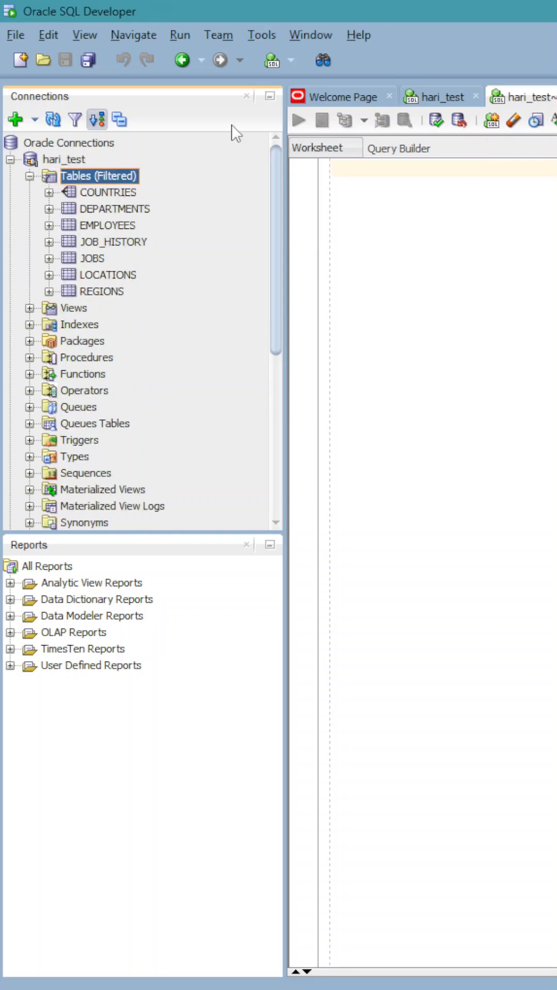
left_click(64, 159)
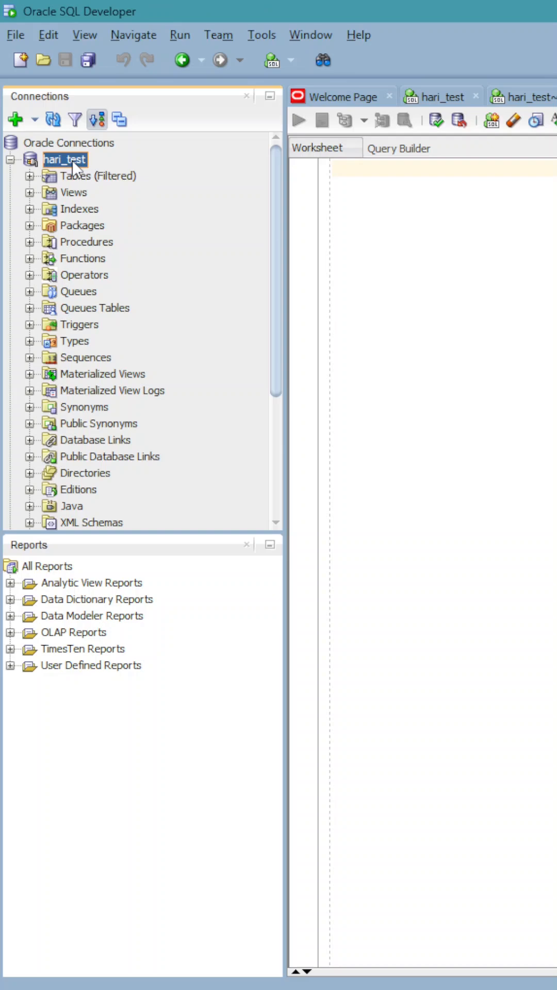